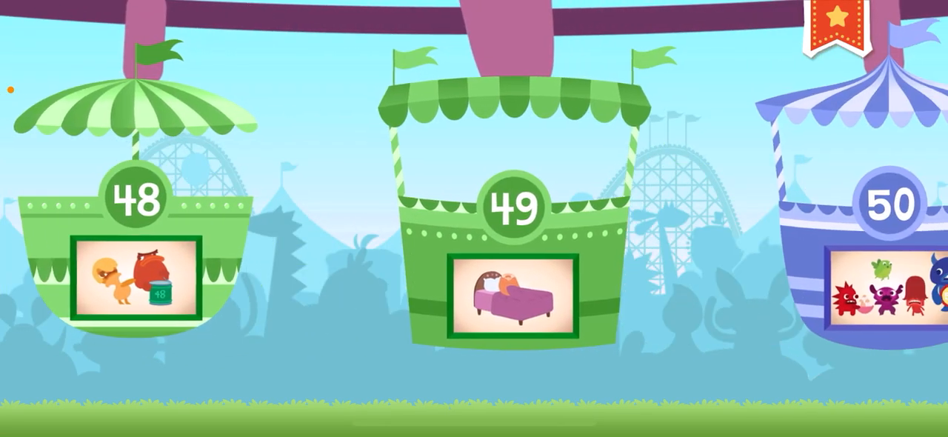
scroll("right", 3)
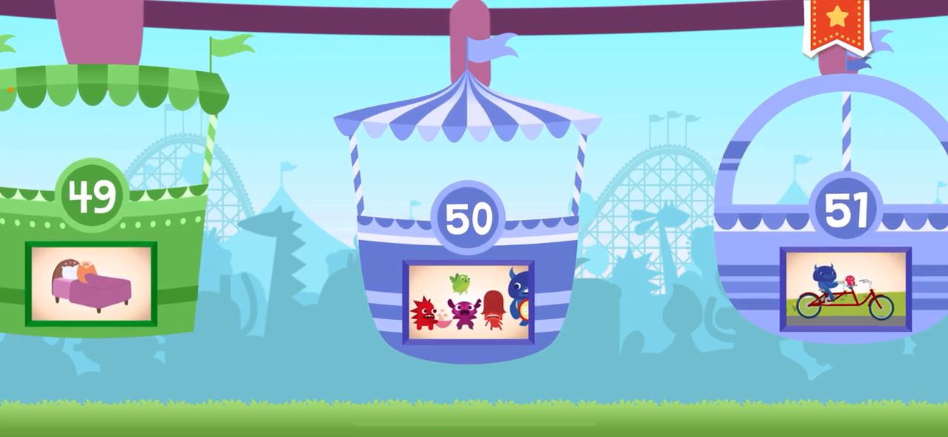